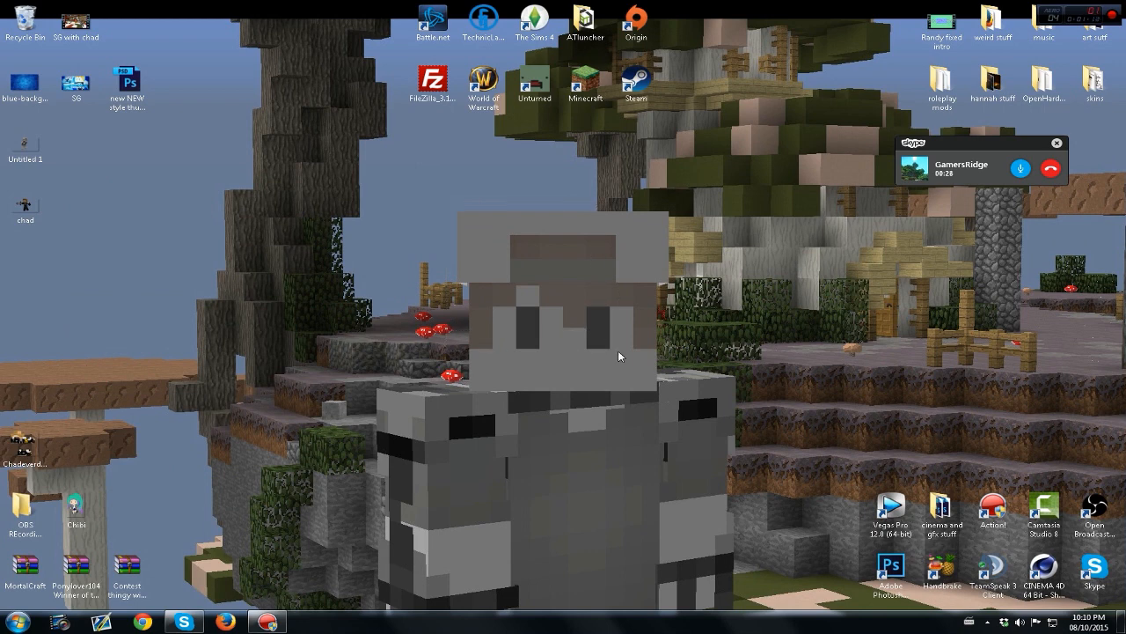
pyautogui.moveTo(220, 526)
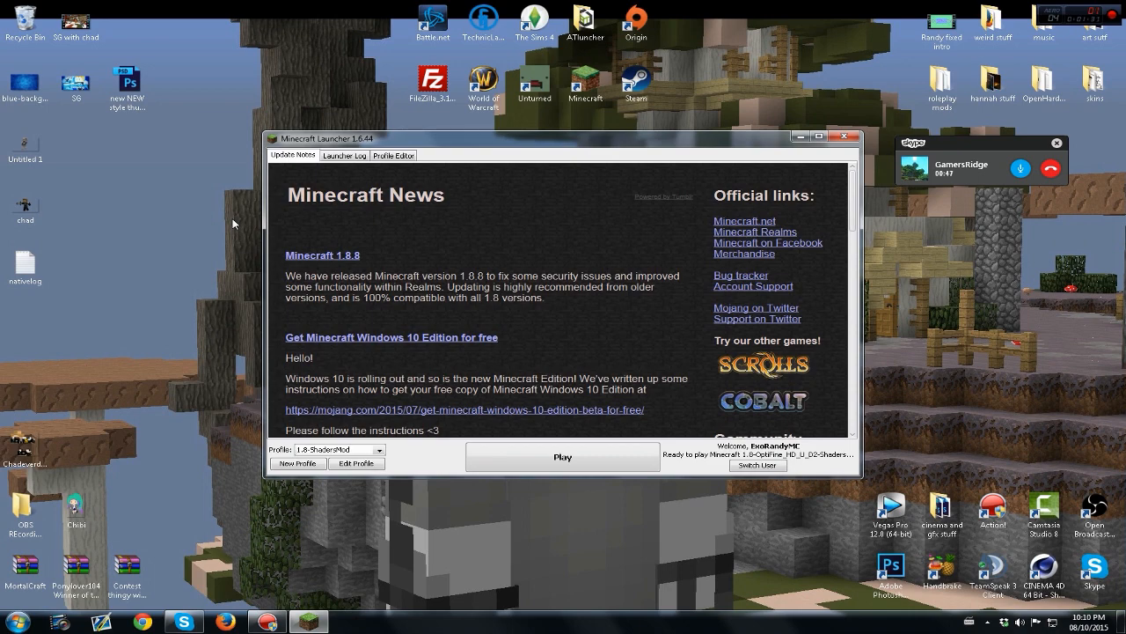
# Launch Minecraft with the 1.8 profile from the launcher's Play button
pyautogui.click(564, 456)
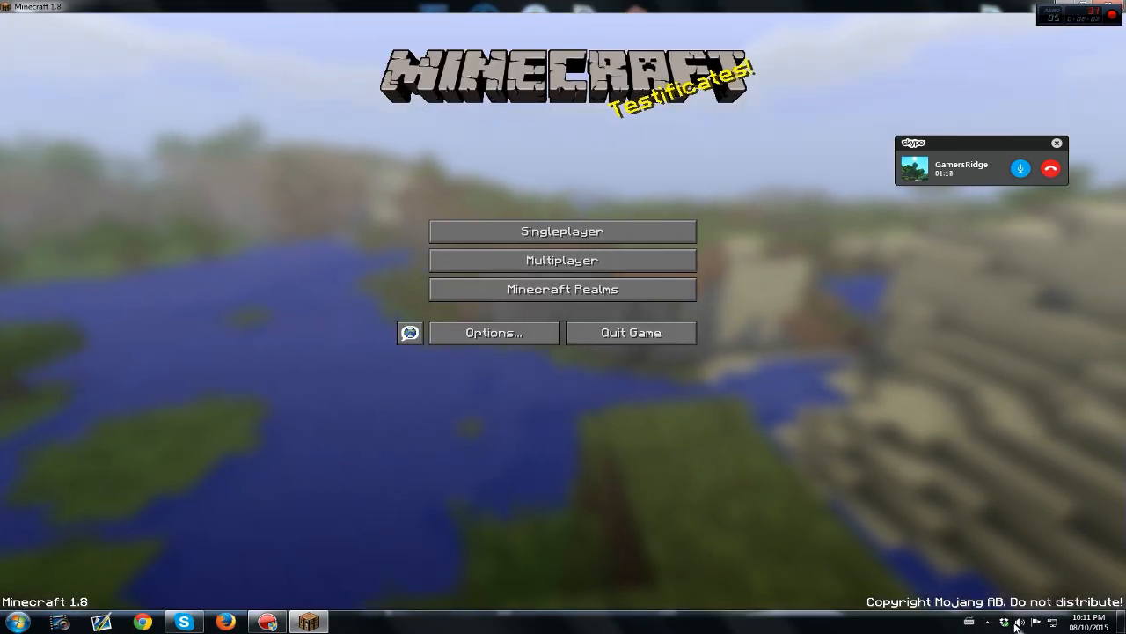
pyautogui.click(1020, 623)
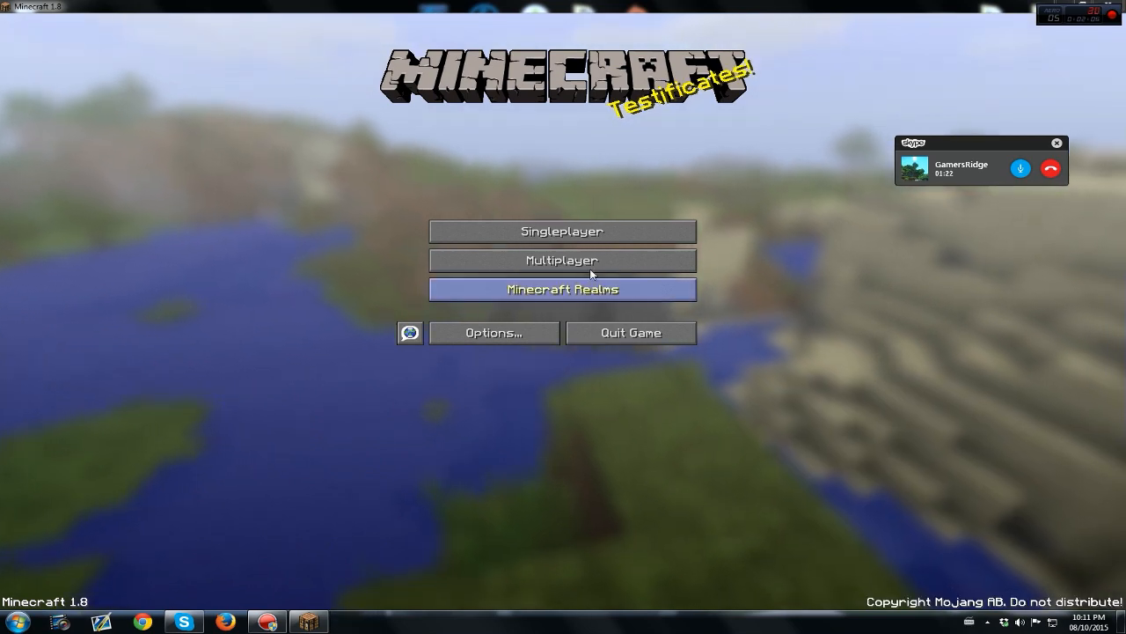
pyautogui.moveTo(768, 201)
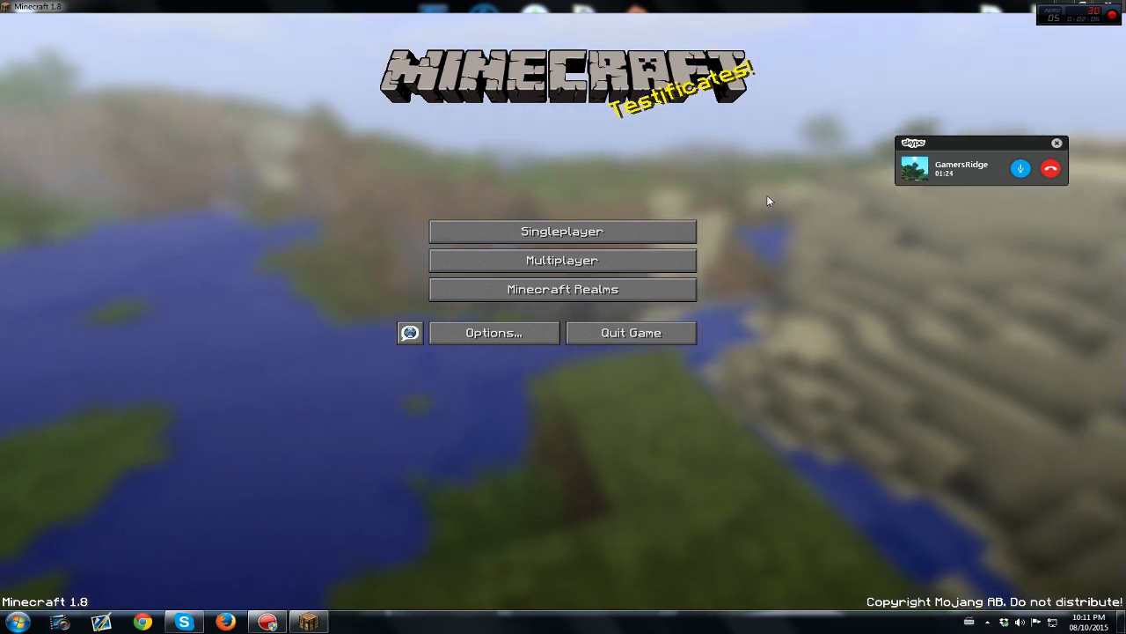